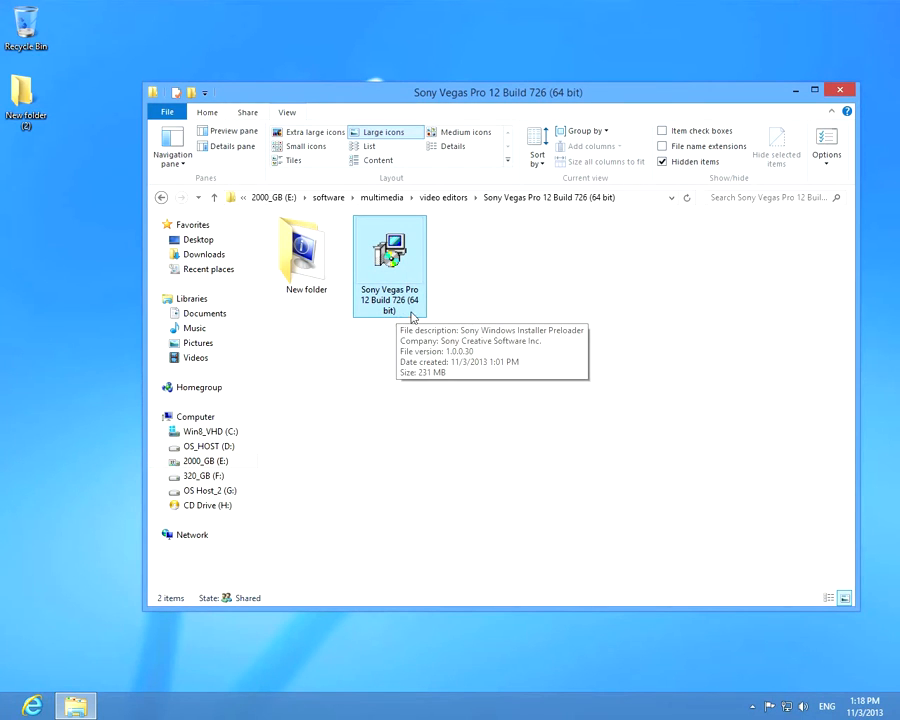
Run the Vegas Pro 12 setup in English, accept the EULA, and install to the default folder
double_click(389, 250)
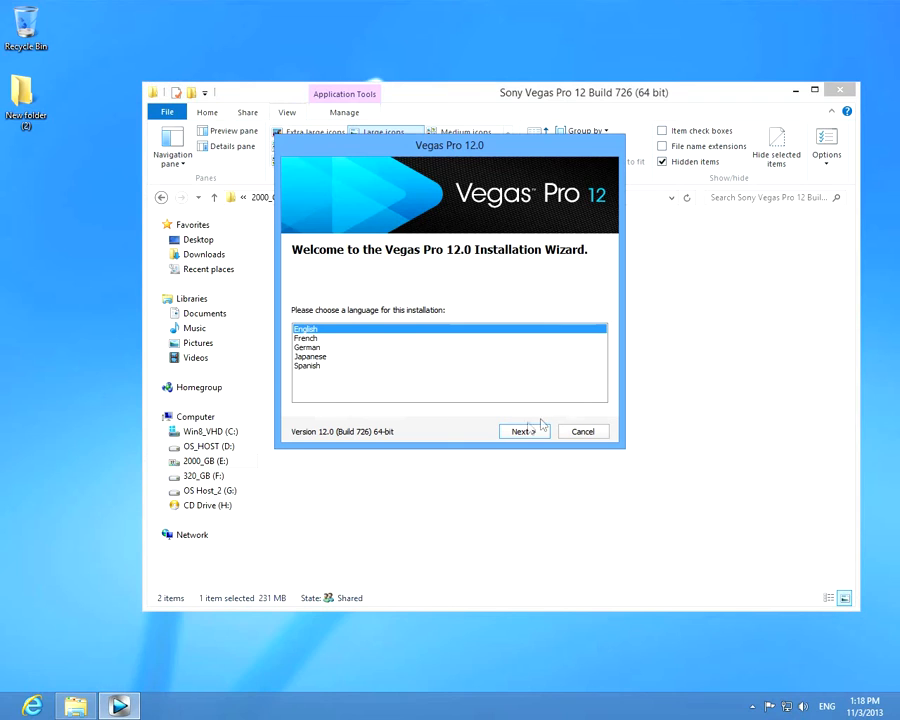
left_click(522, 431)
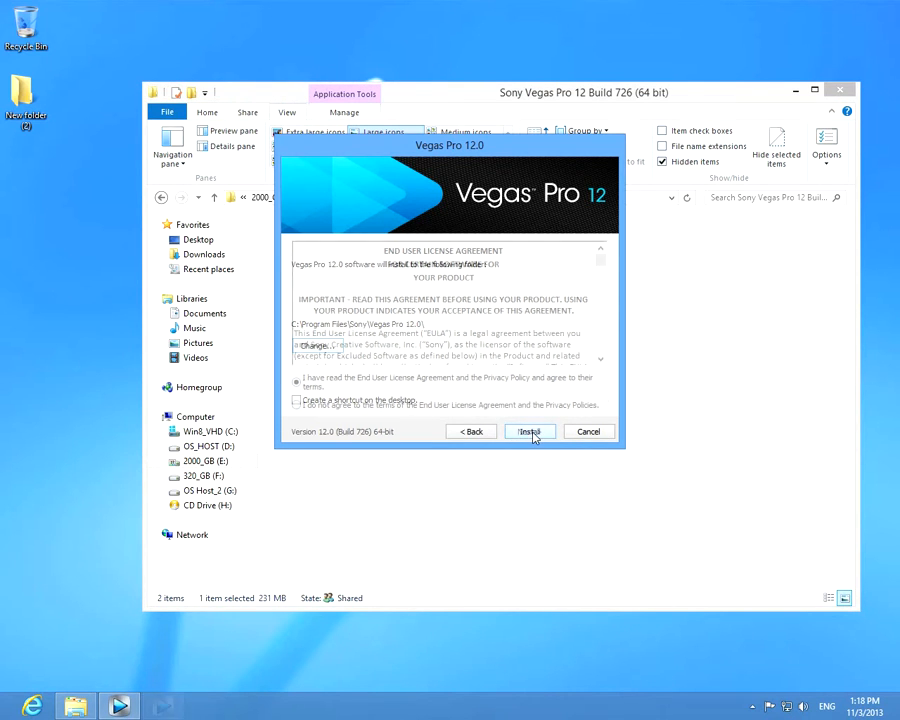
left_click(529, 431)
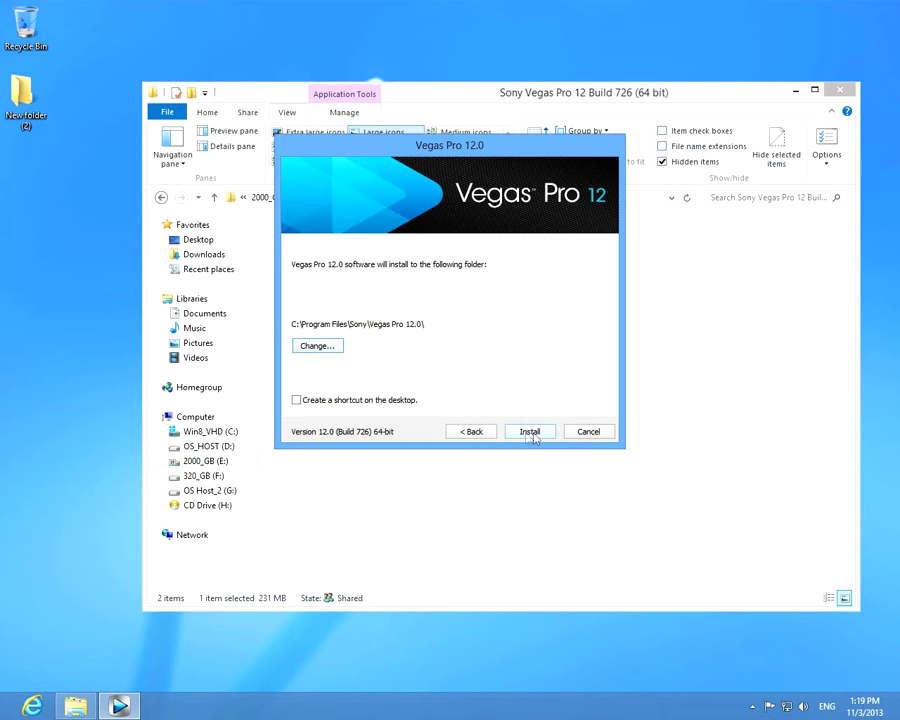
left_click(529, 431)
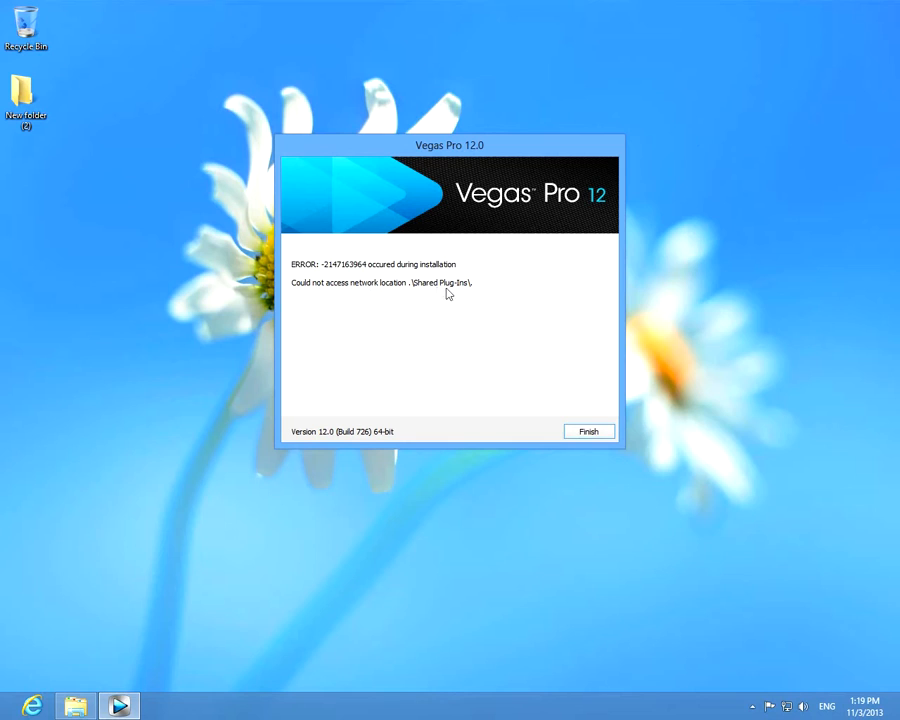
mouse_move(464, 295)
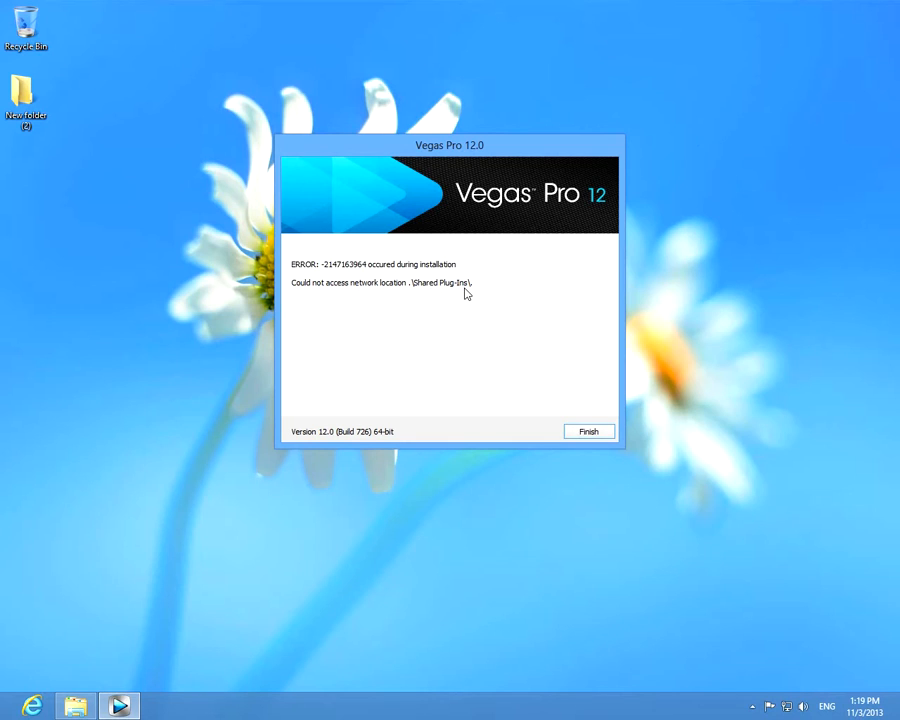
mouse_move(540, 410)
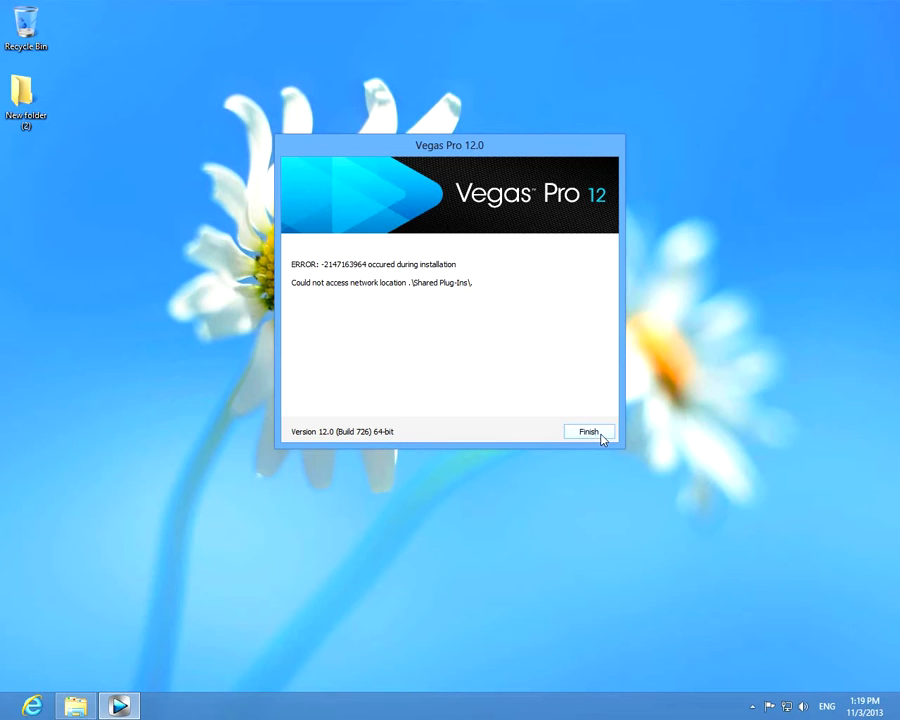
Finish the installer after the Shared Plug-Ins network location error
left_click(589, 431)
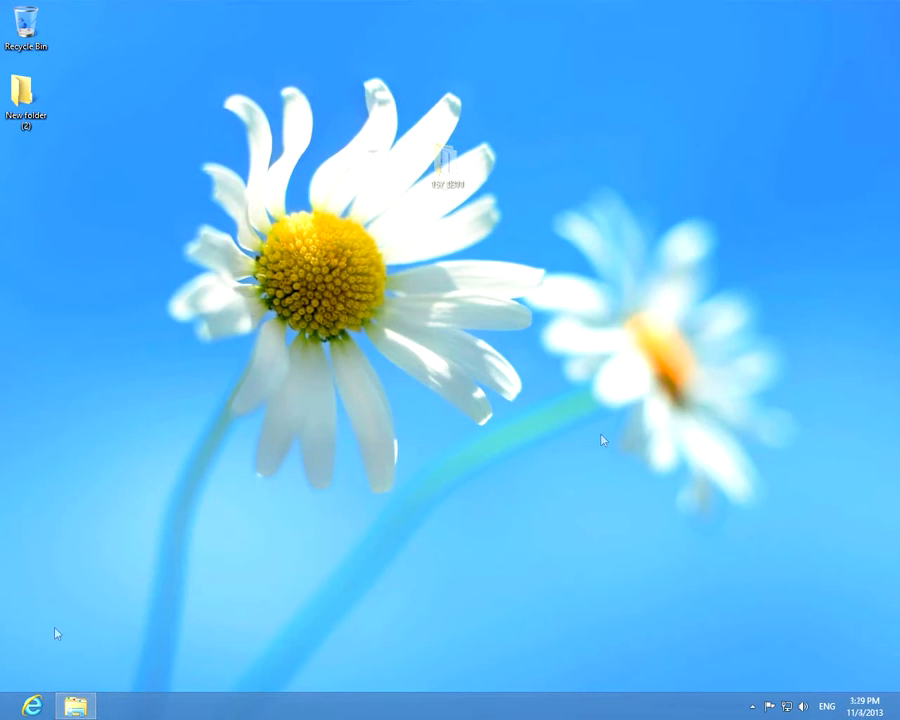
Search Start for regedit and run Registry Editor as administrator
key("Win")
type("regedi")
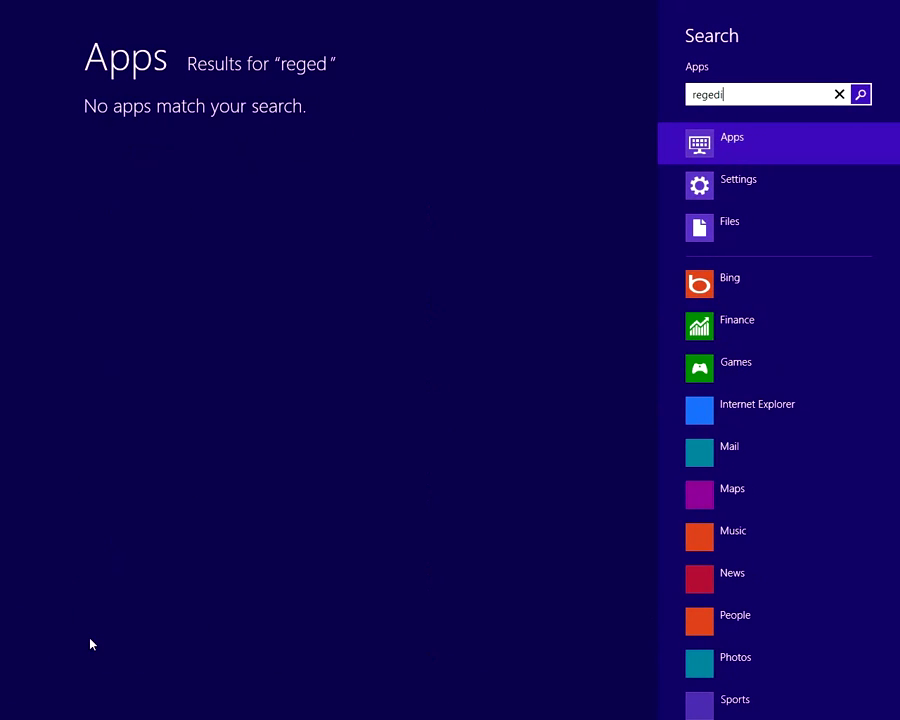
type("t")
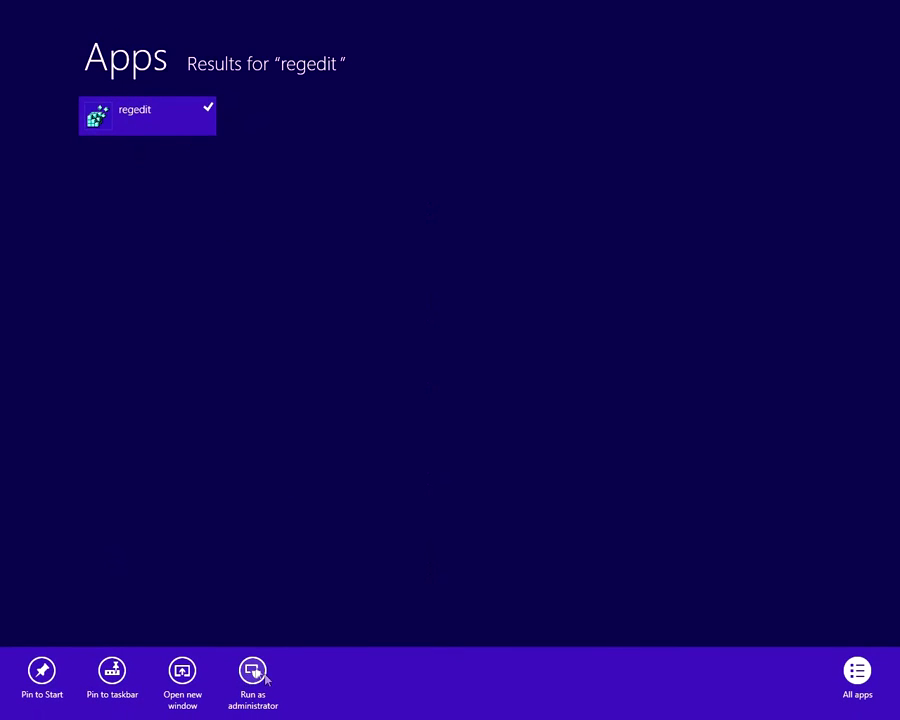
left_click(252, 670)
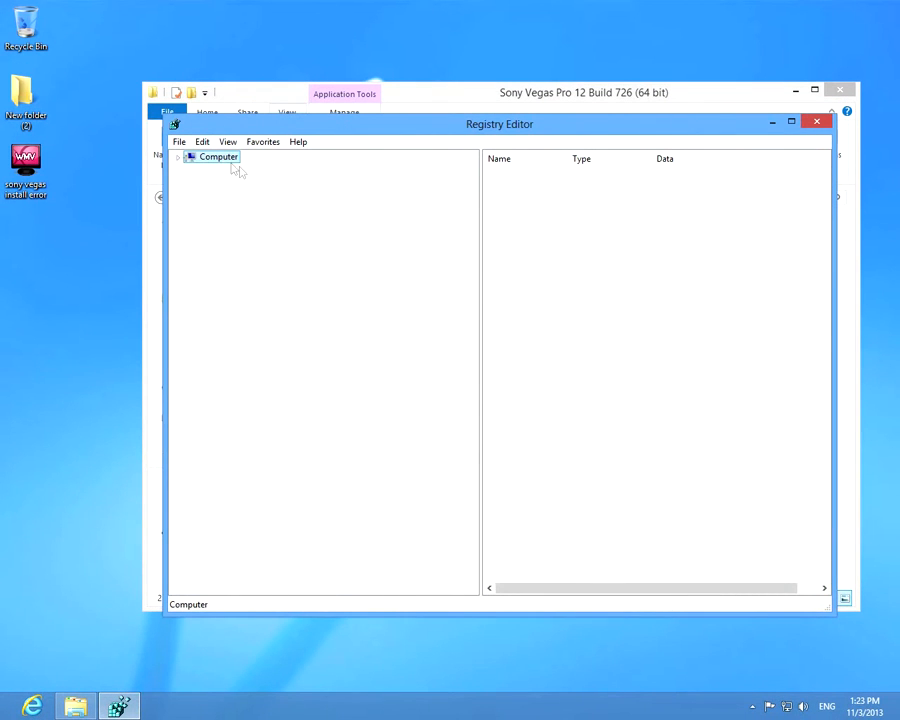
Find the 'Sony Creative Software' key under HKEY_CURRENT_USER\Software with Edit > Find
left_click(202, 141)
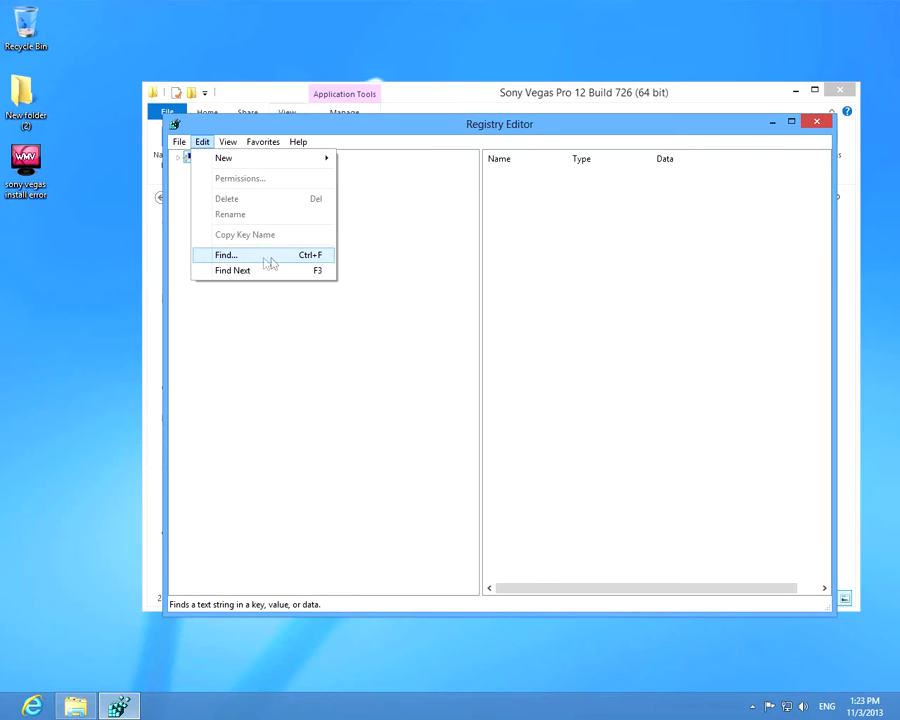
left_click(225, 255)
type("Sony Creative Software")
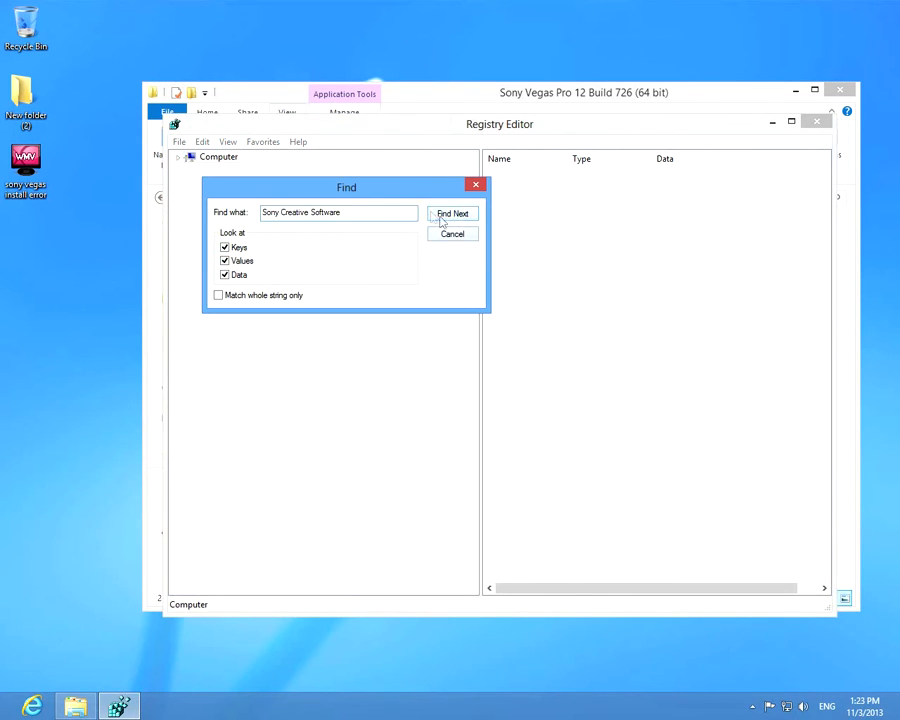
left_click(452, 213)
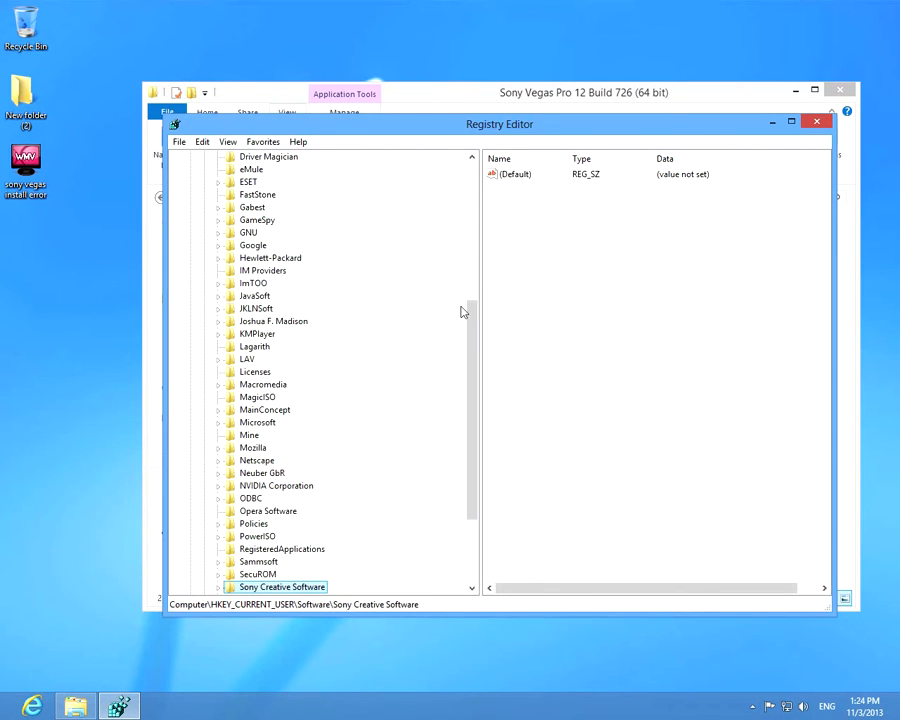
Delete the Sony Creative Software key and its subkeys, confirming the deletion
scroll("down", 3)
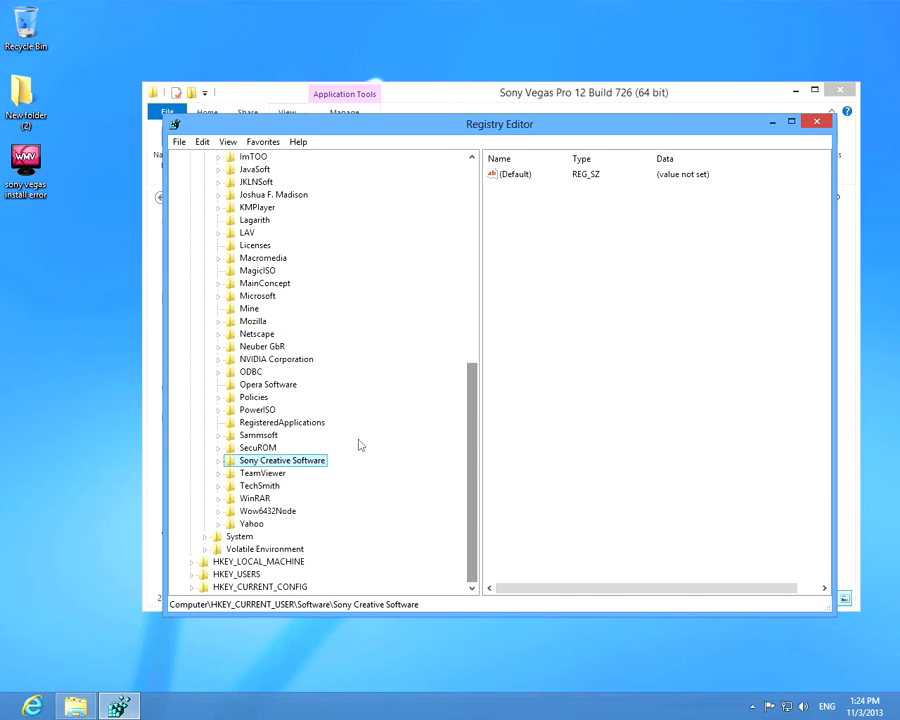
right_click(283, 460)
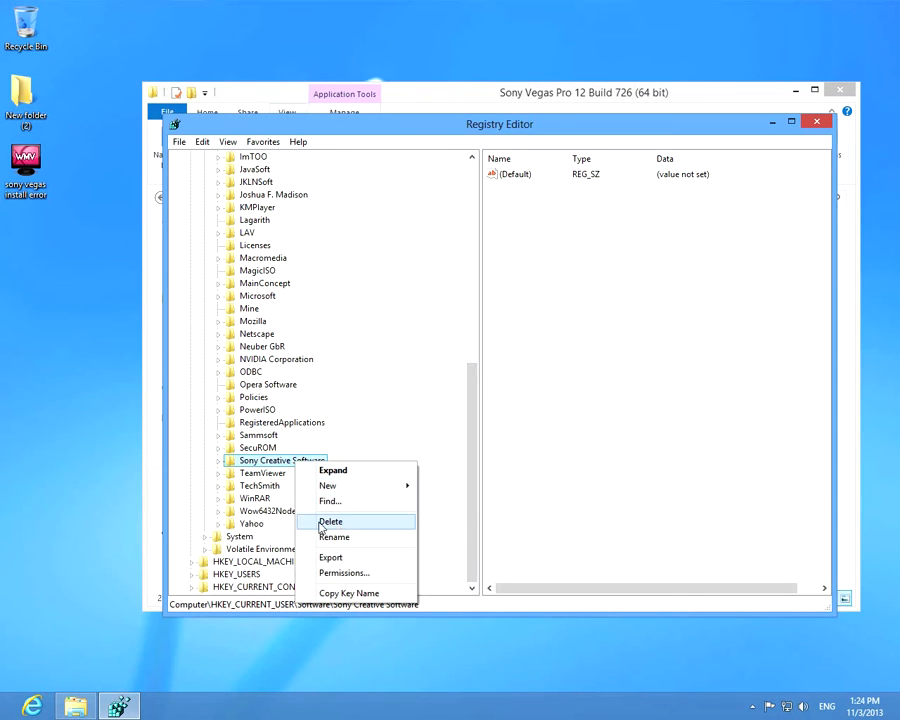
left_click(330, 521)
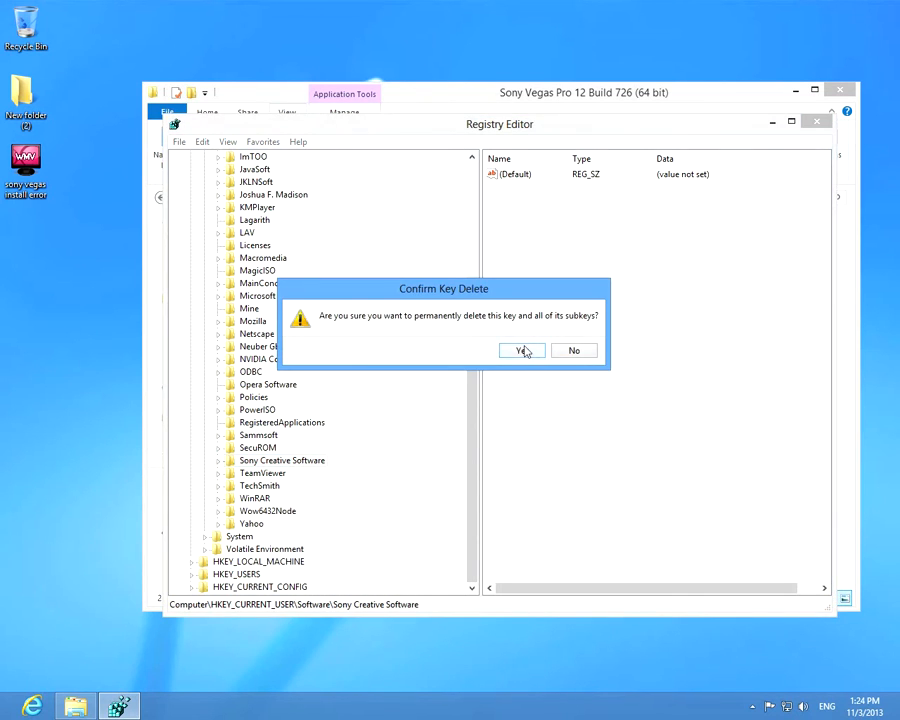
left_click(522, 350)
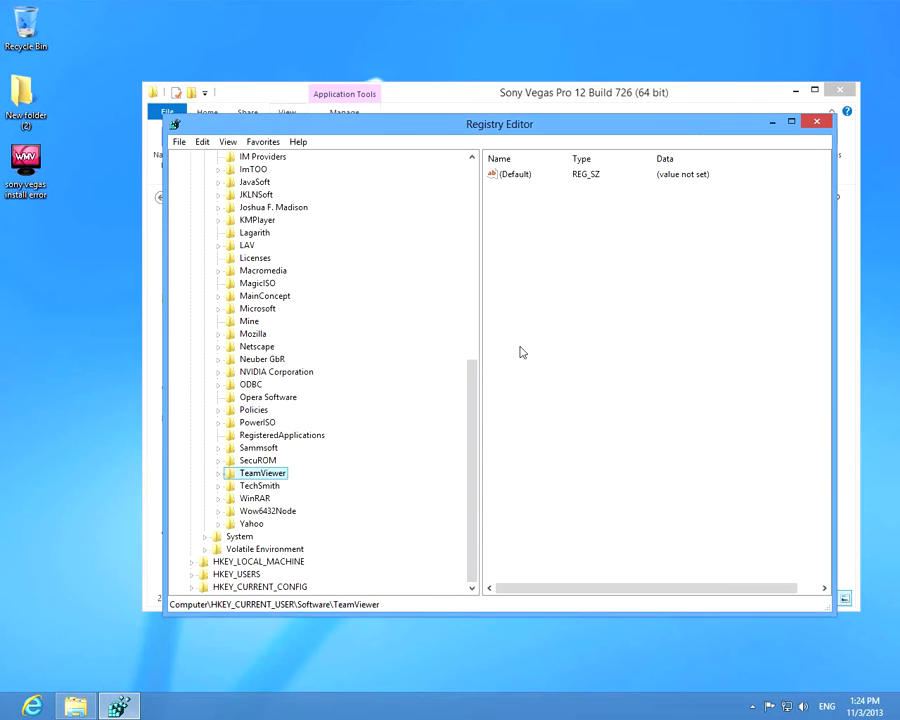
left_click(203, 141)
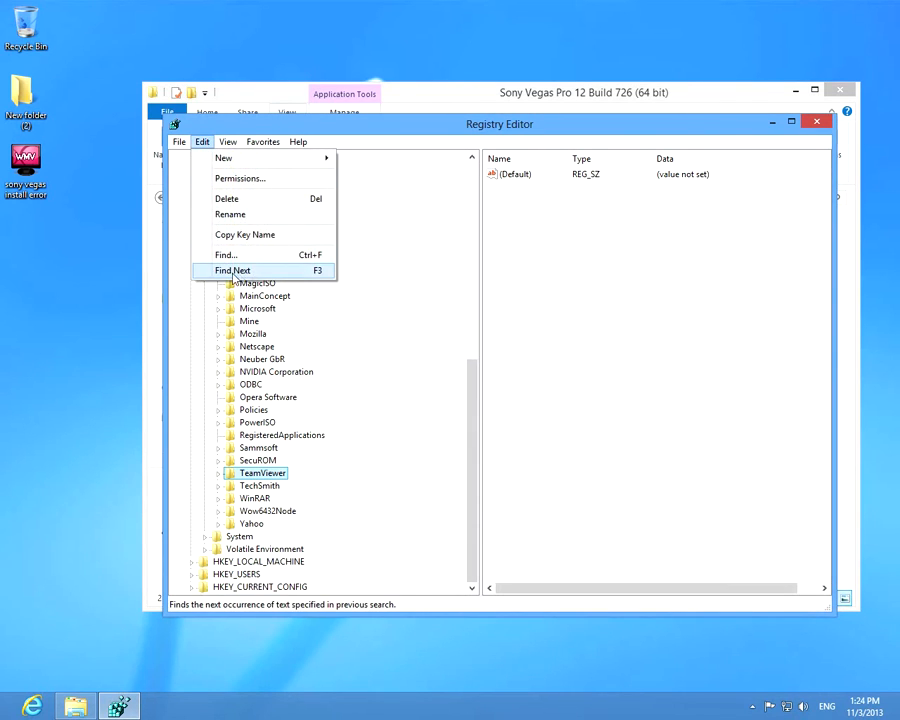
Find and delete the InstallProperties key published by Sony Creative Software, then find the next match
left_click(232, 270)
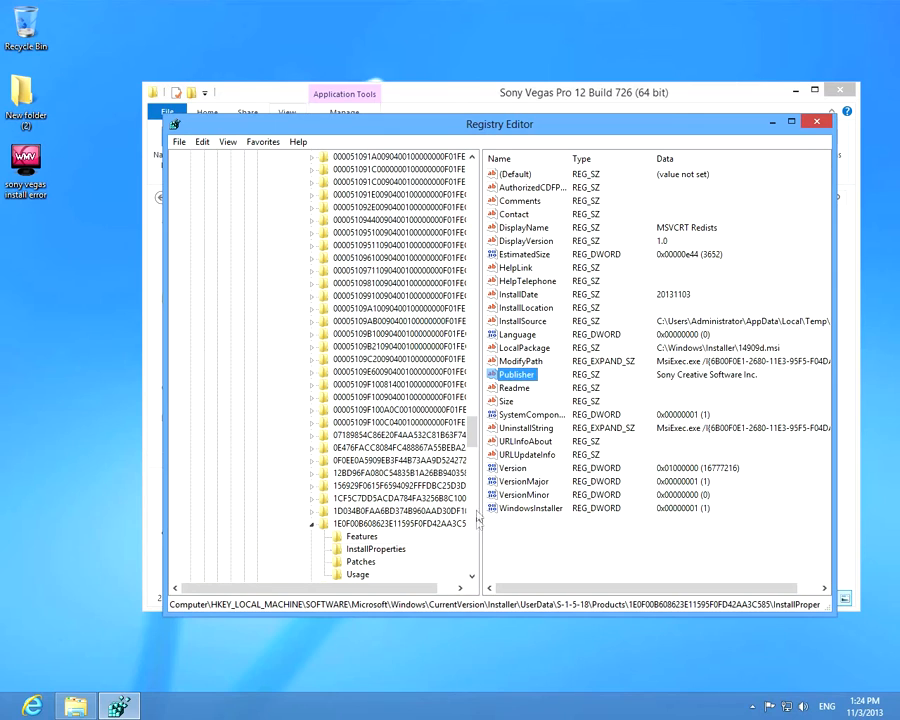
right_click(377, 548)
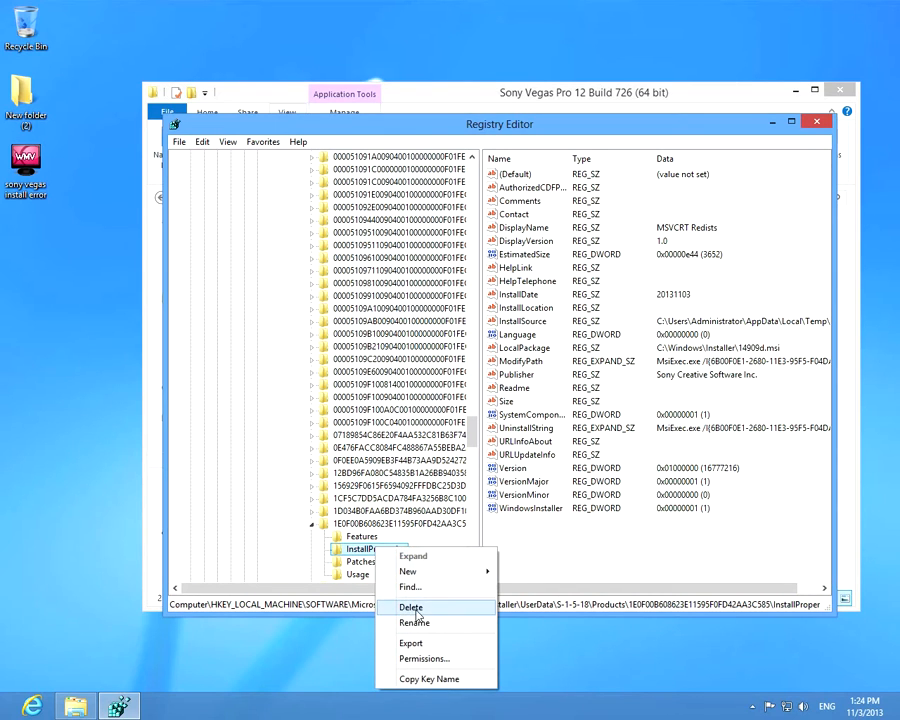
left_click(411, 606)
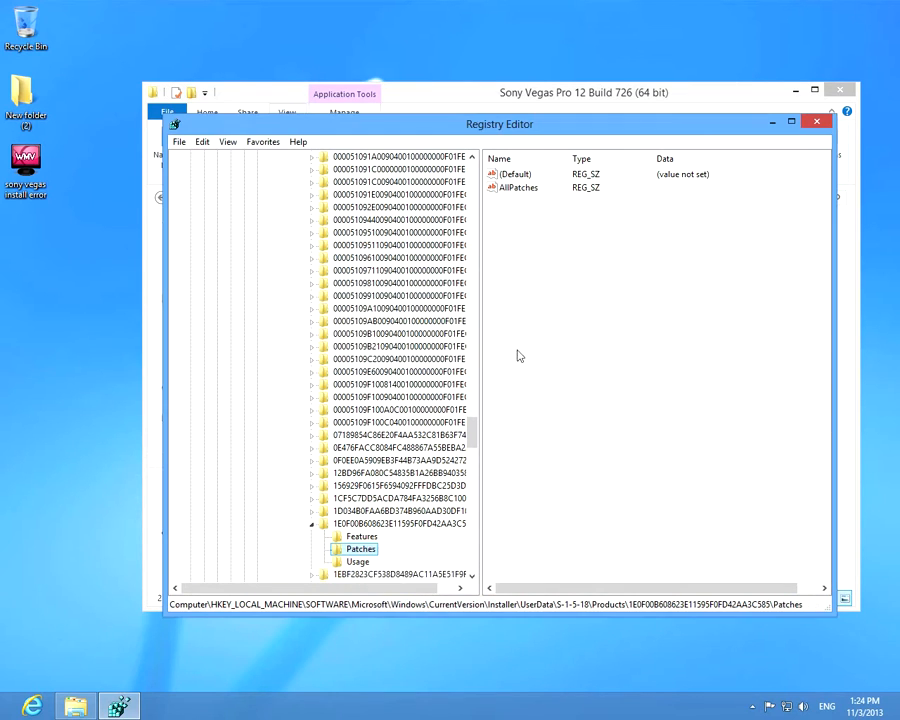
left_click(203, 141)
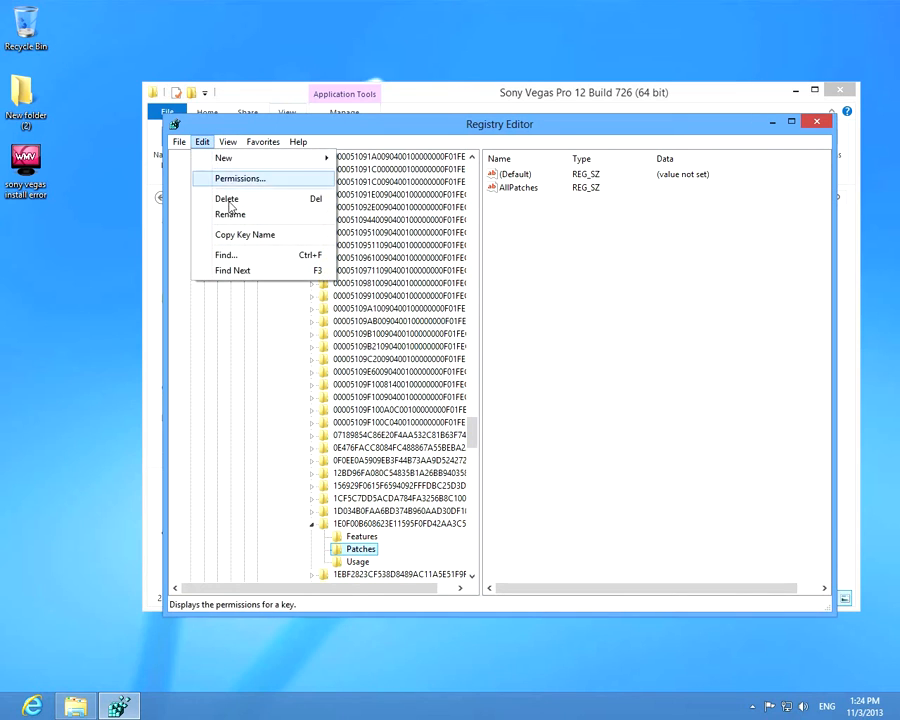
left_click(232, 270)
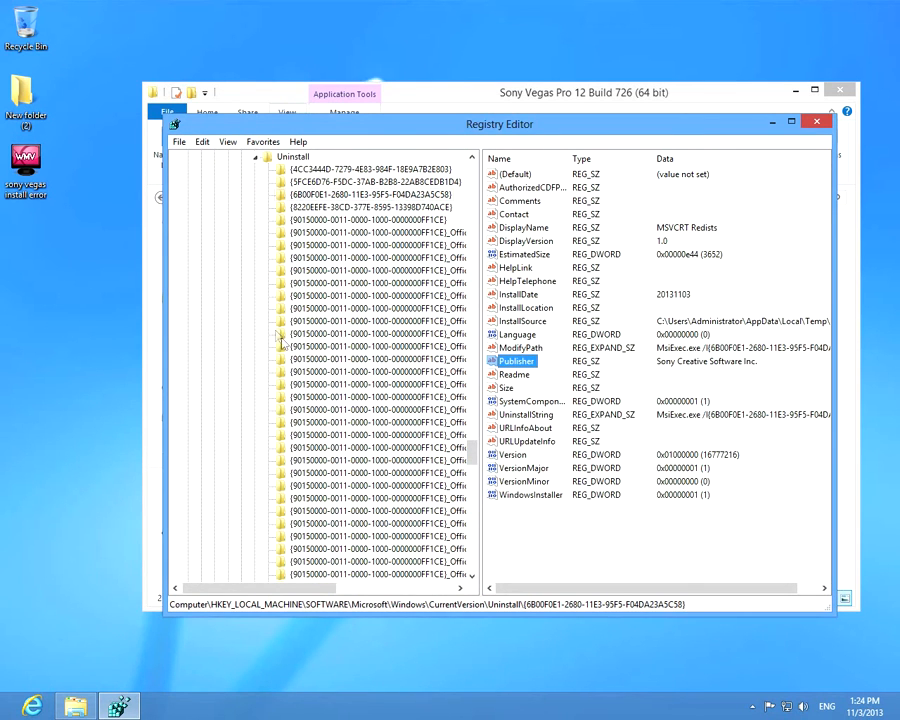
Delete the Sony Uninstall key with confirmation, end the search, and close Registry Editor
left_click(377, 194)
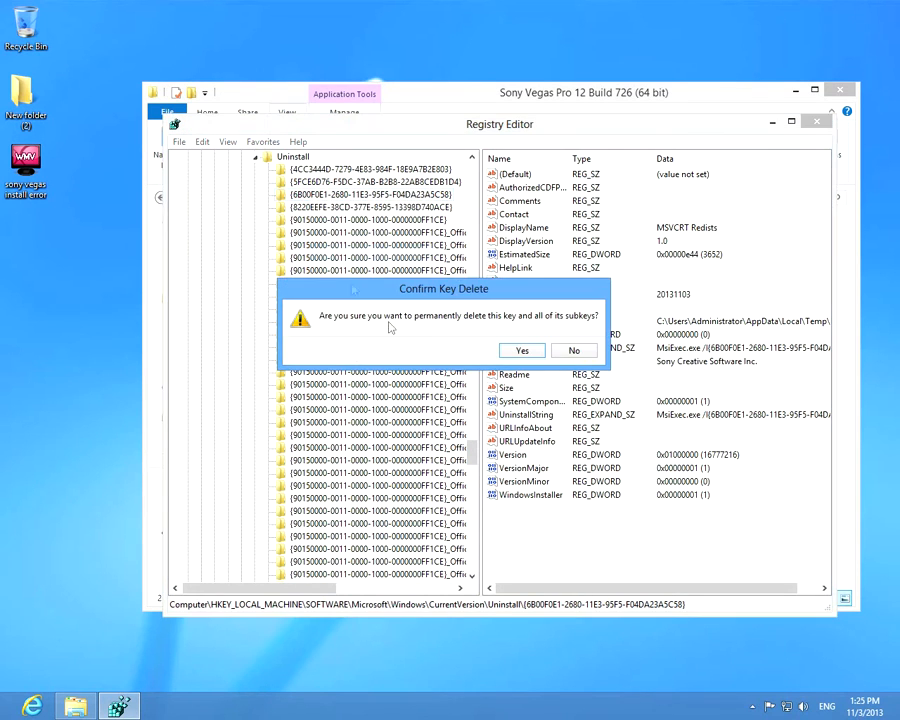
left_click(521, 350)
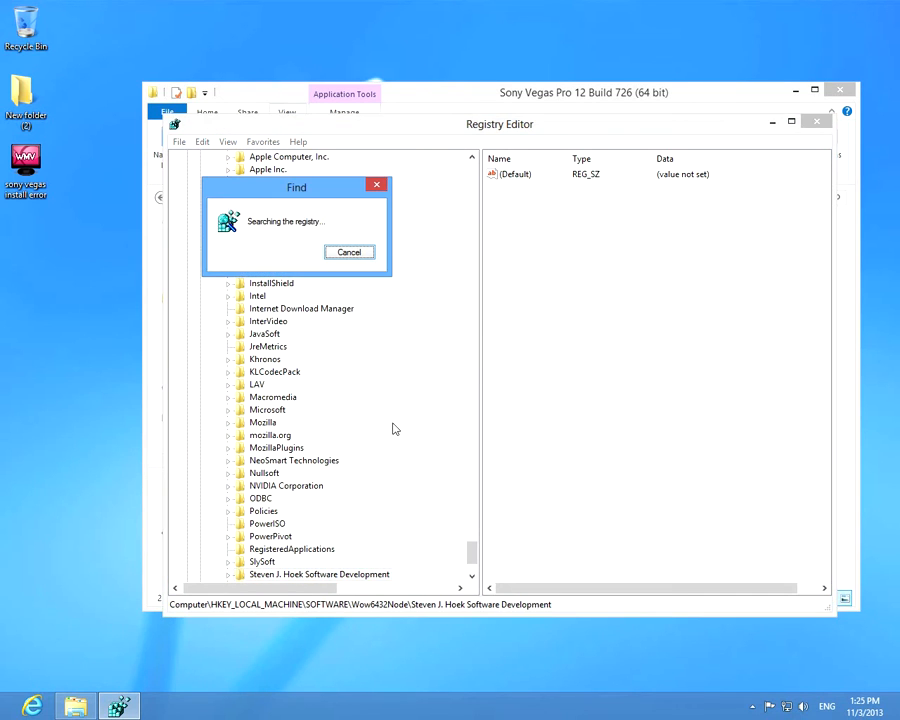
left_click(348, 251)
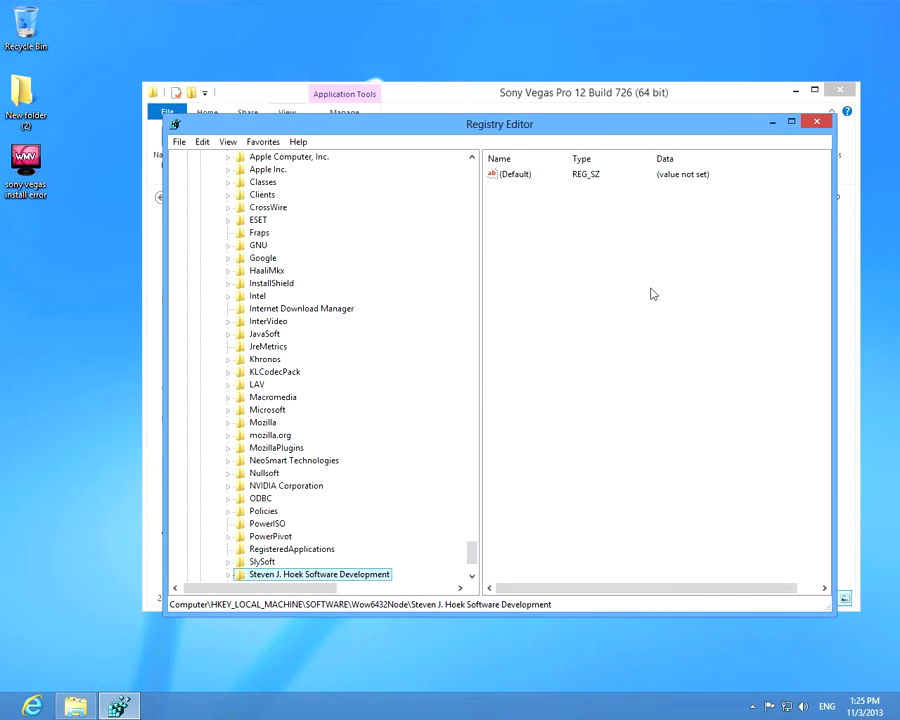
left_click(815, 121)
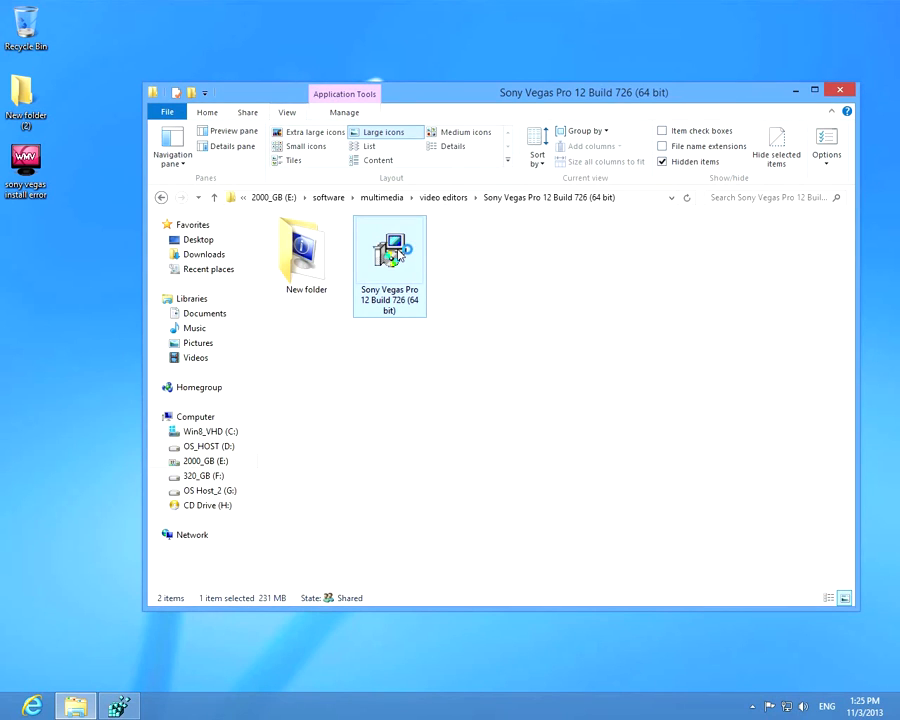
Rerun the Vegas Pro 12 setup in English, accept the EULA, and install to the default folder
double_click(389, 248)
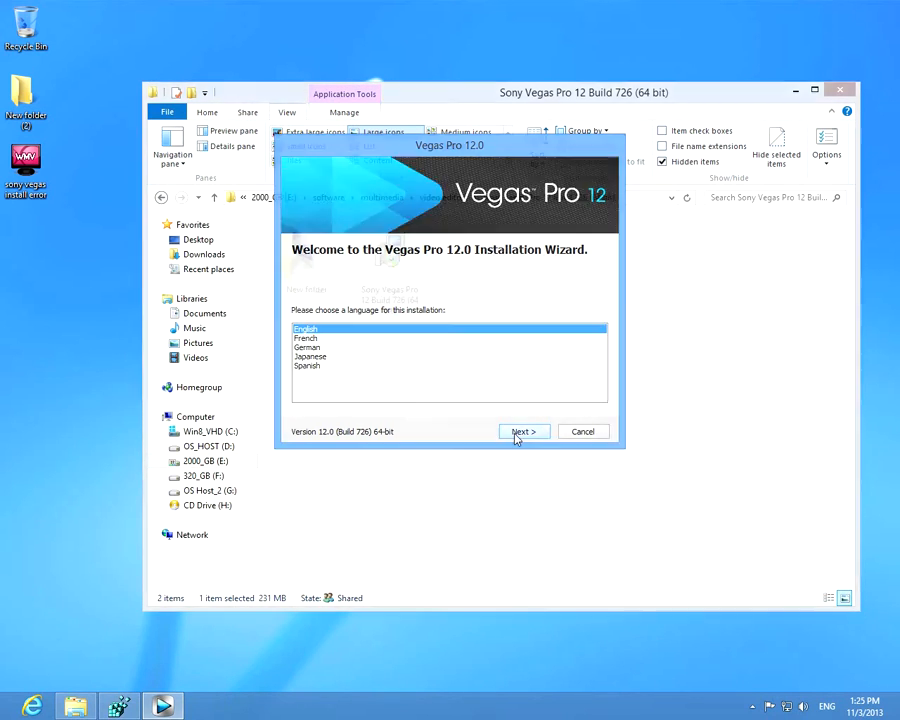
left_click(523, 431)
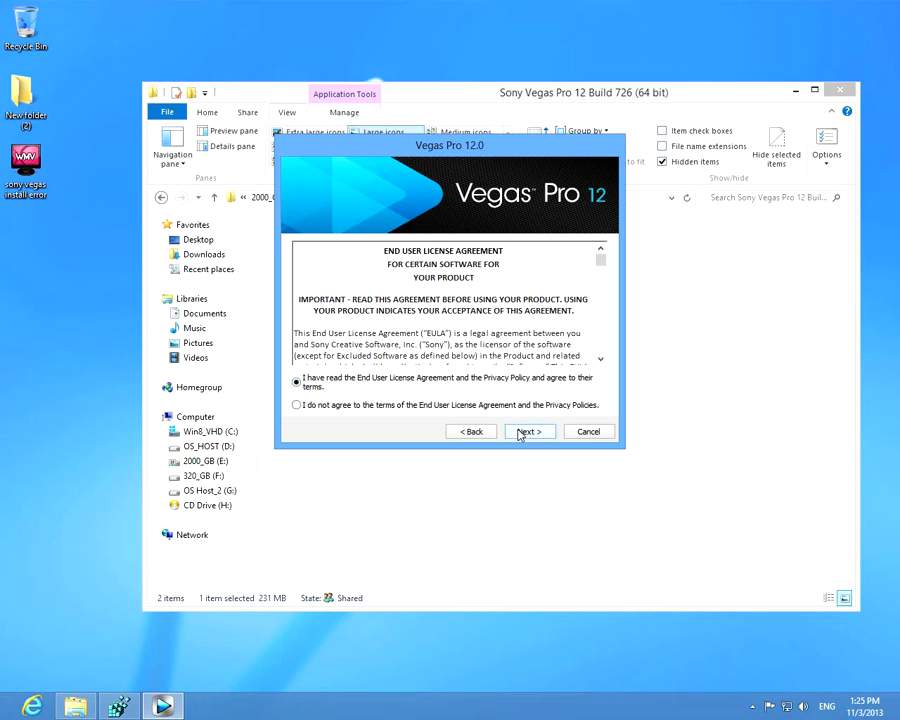
left_click(529, 431)
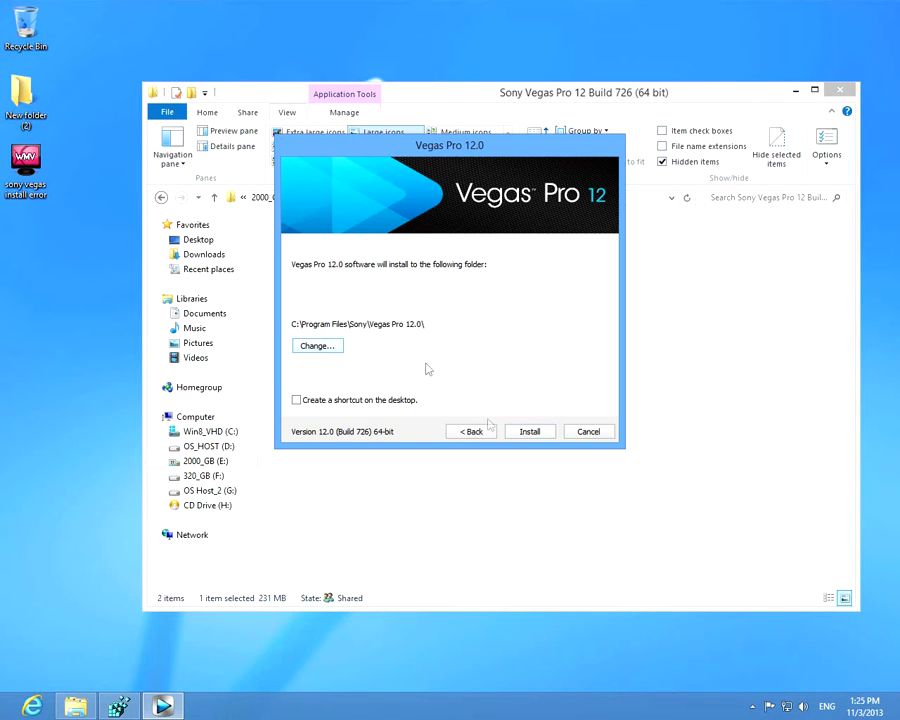
left_click(529, 431)
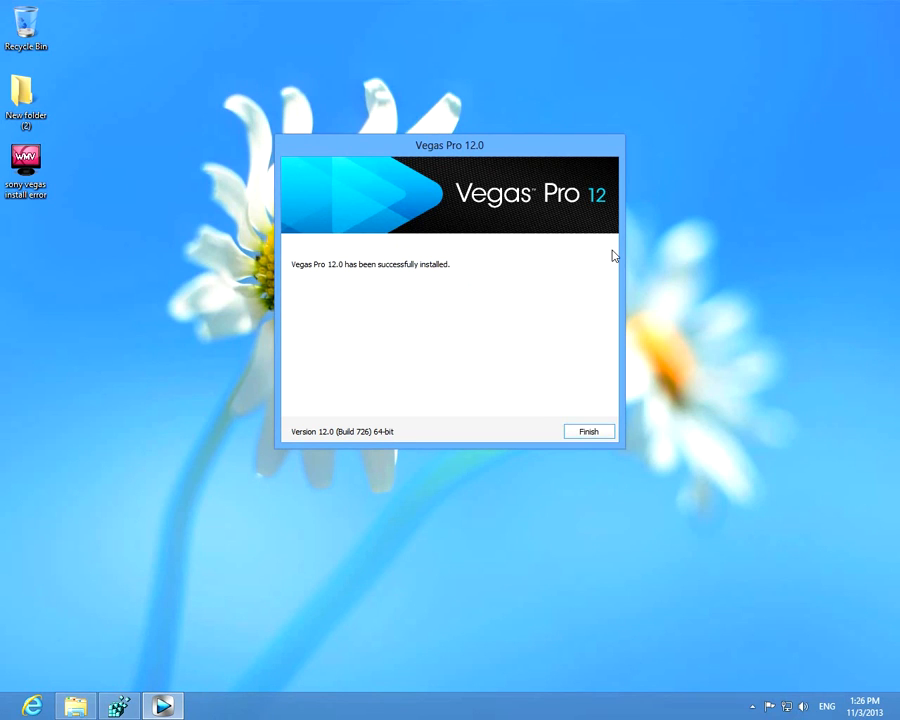
mouse_move(418, 283)
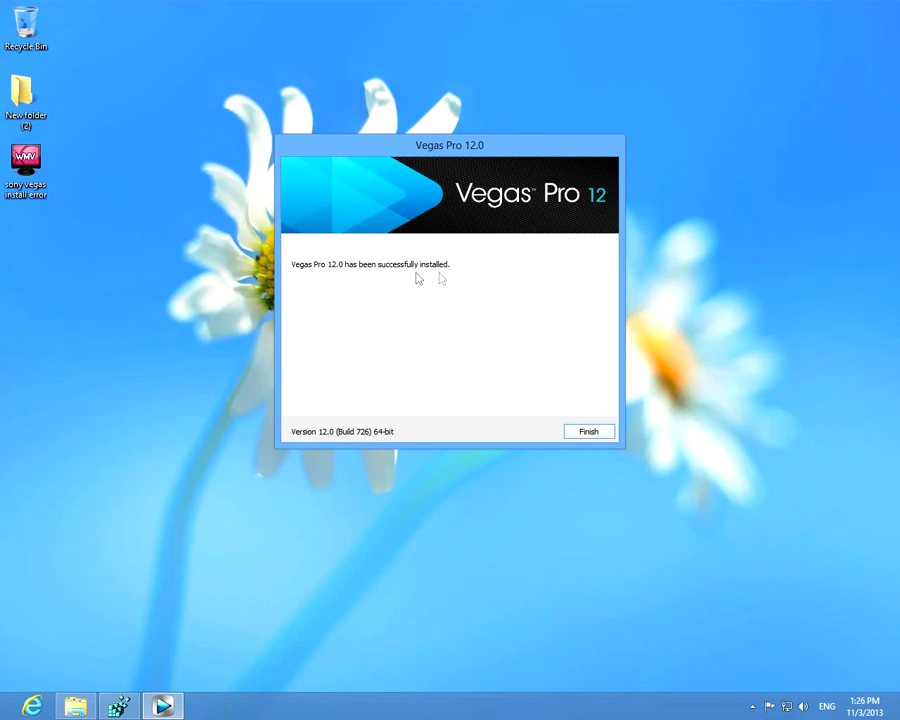
mouse_move(570, 432)
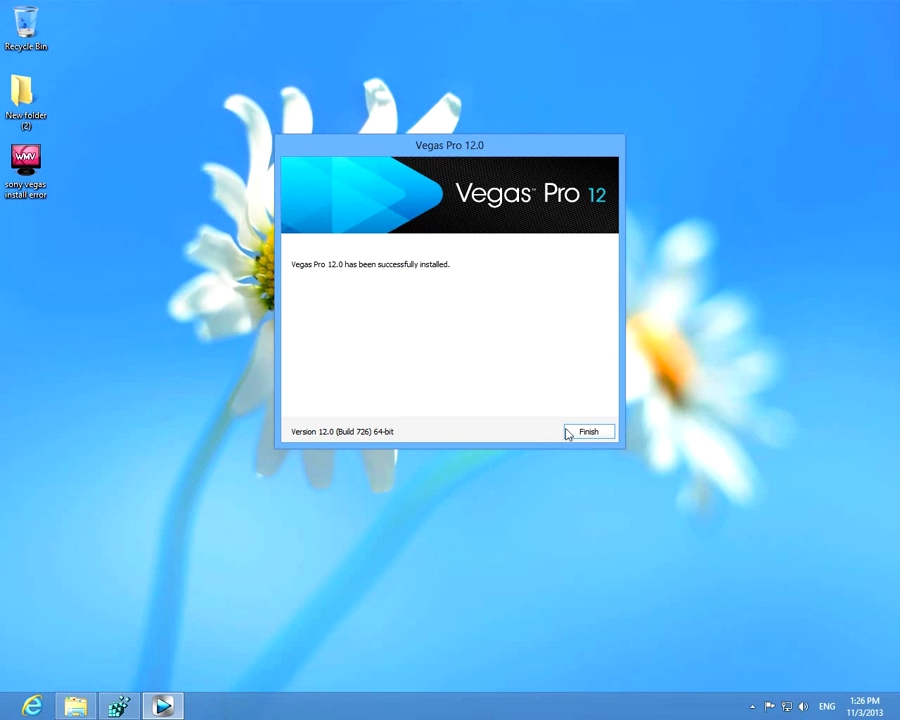
Click Finish on the 'successfully installed' page to close the wizard
left_click(589, 431)
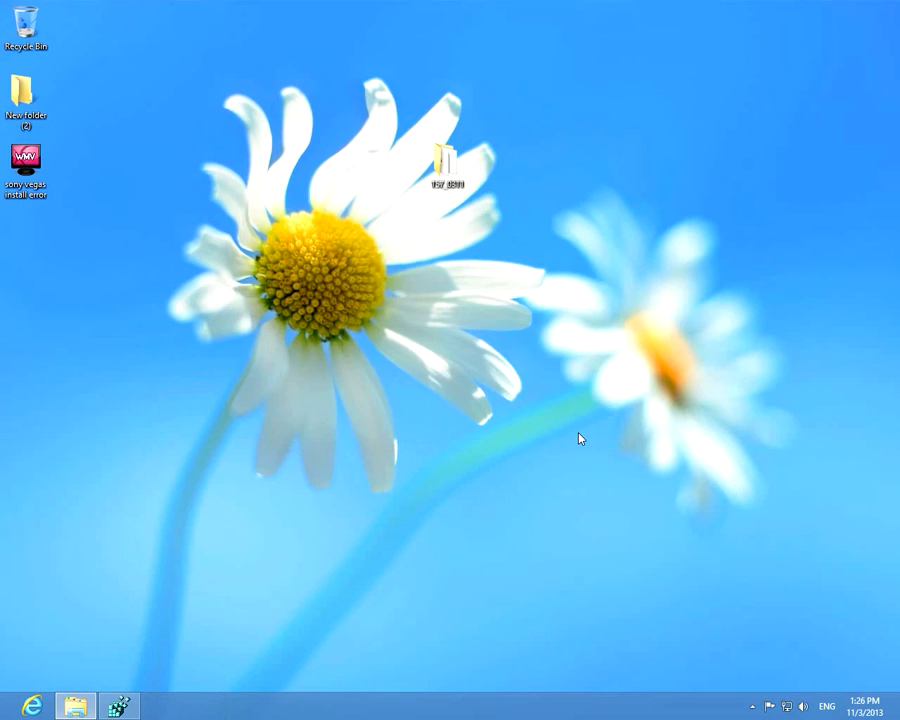